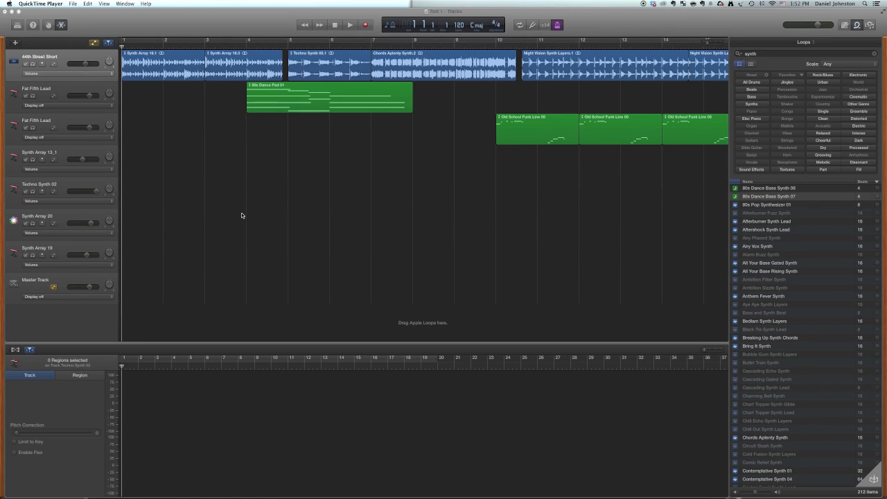
mouse_move(419, 202)
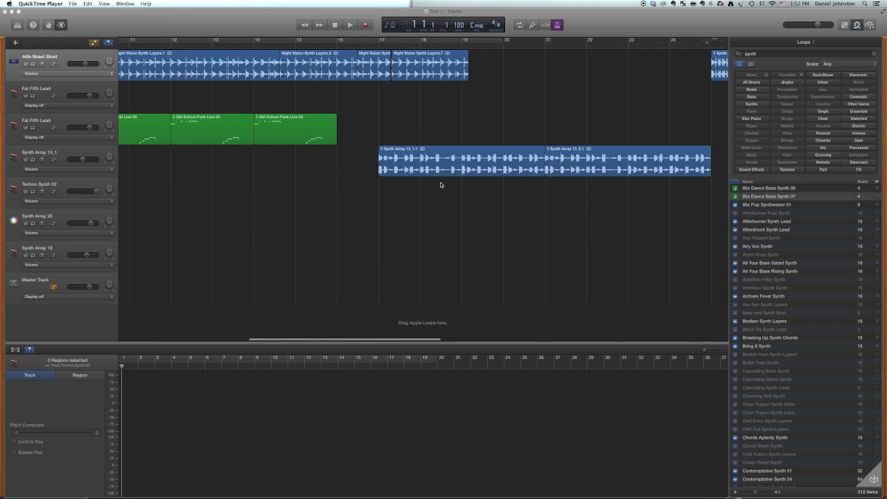
Start playback of the Test project from a later bar and let it run past bar 30.
scroll(right, 3)
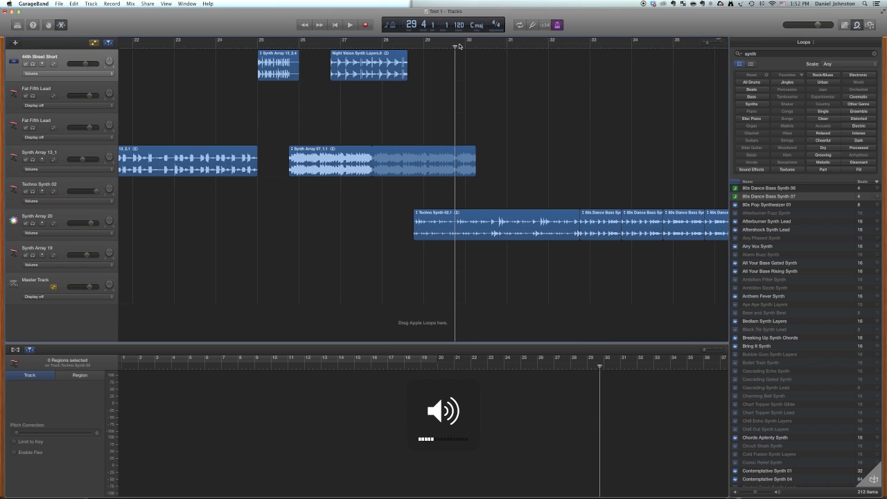
click(347, 25)
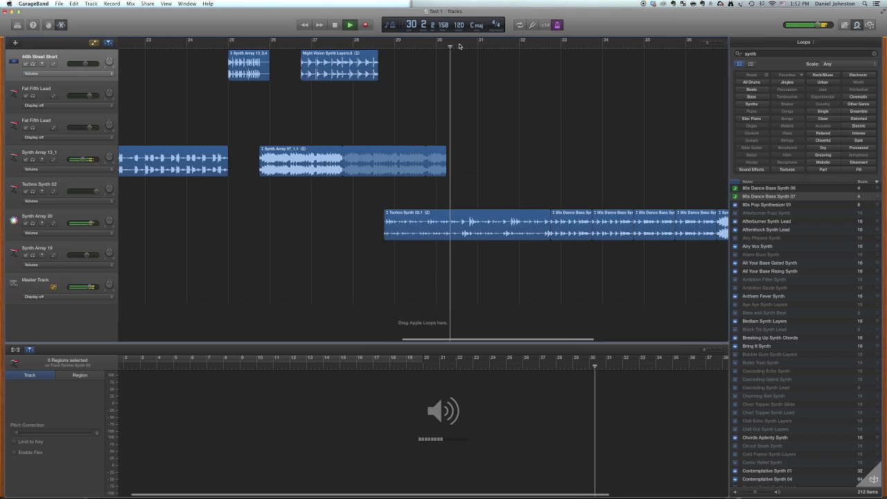
scroll(right, 3)
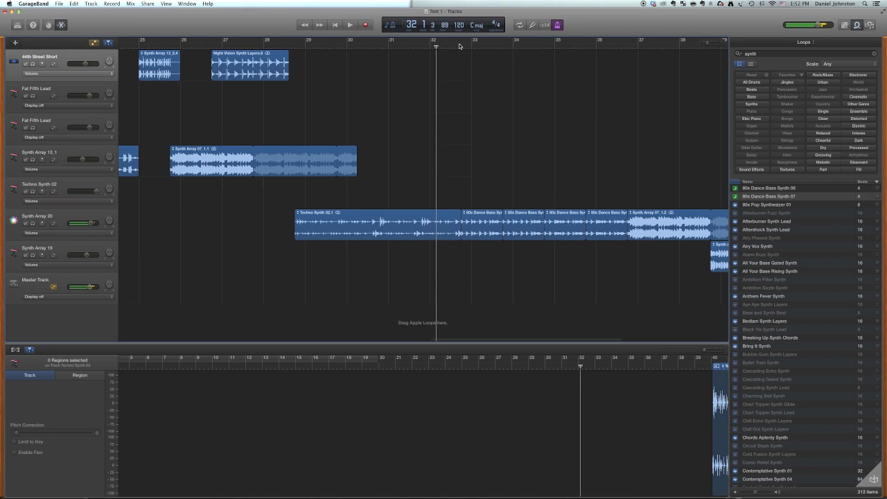
mouse_move(463, 108)
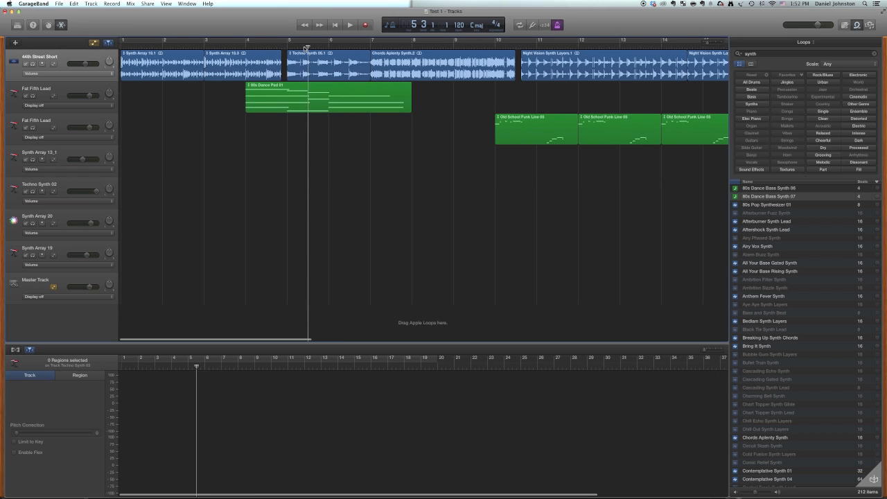
Restart playback of the arrangement from around bar 5.
click(348, 22)
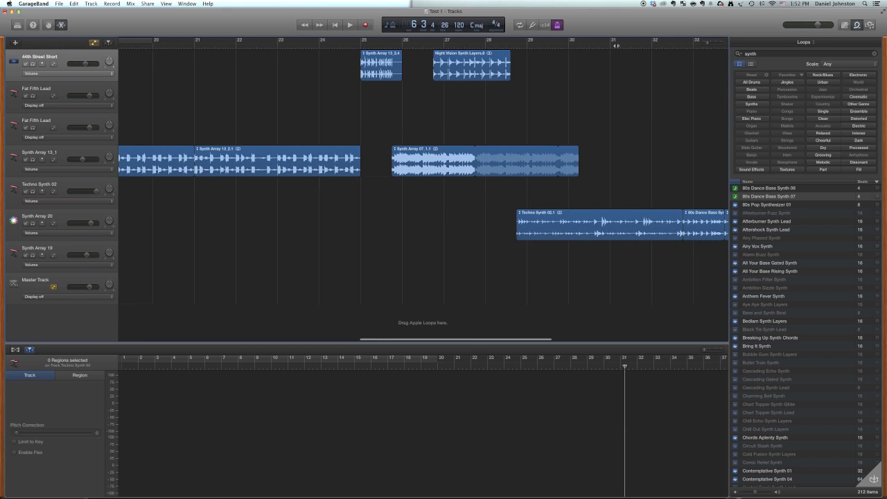
click(348, 22)
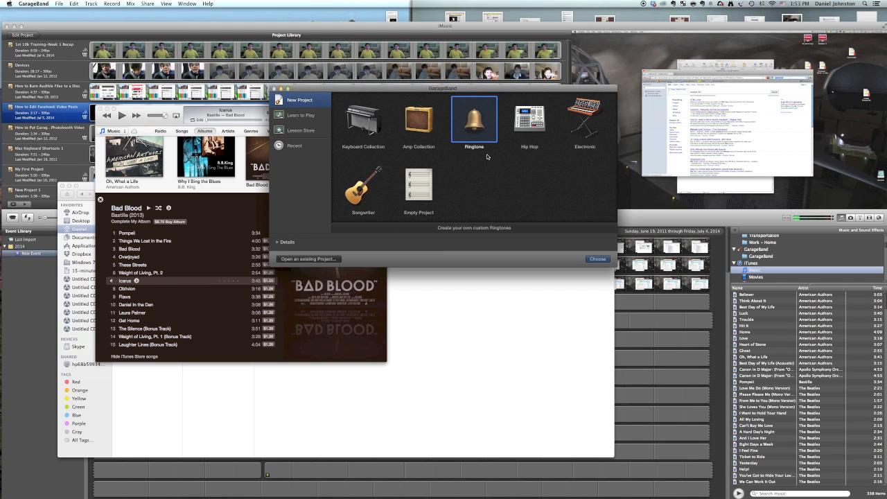
mouse_move(371, 179)
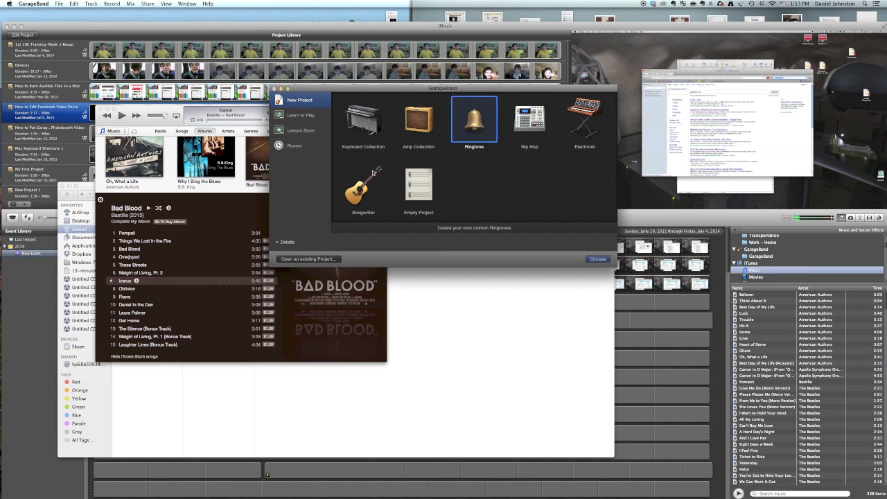
Choose a template in the New Project chooser to start a new project.
click(294, 146)
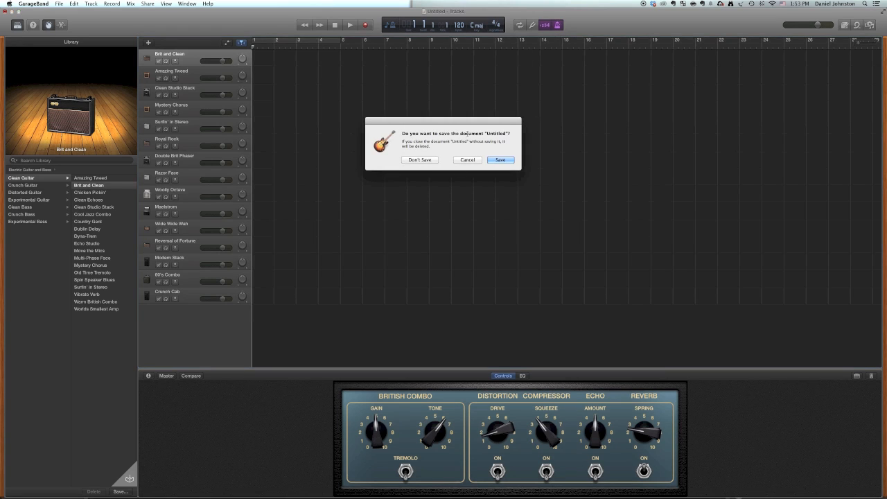
Discard the untitled guitar project with Don't Save, returning to the Test arrangement.
click(419, 160)
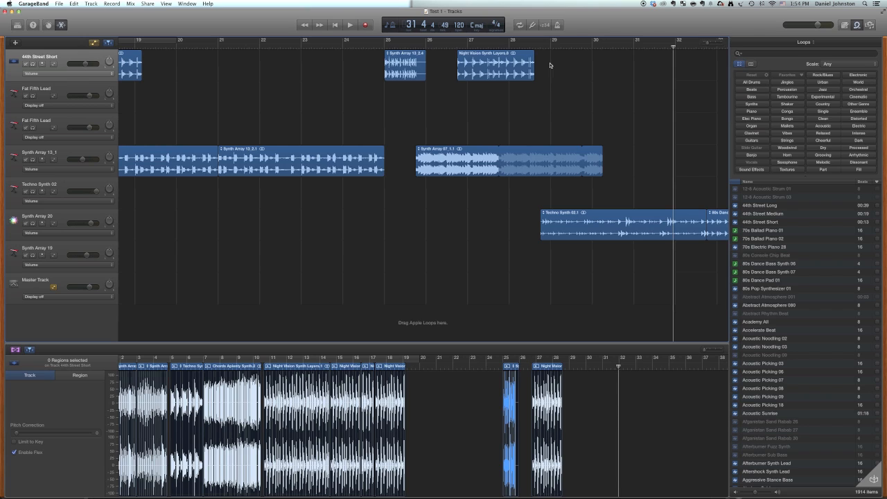
mouse_move(554, 90)
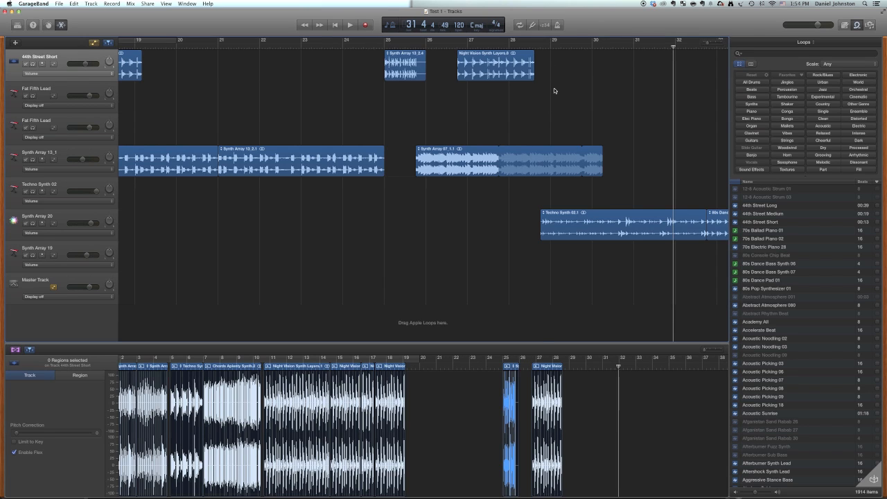